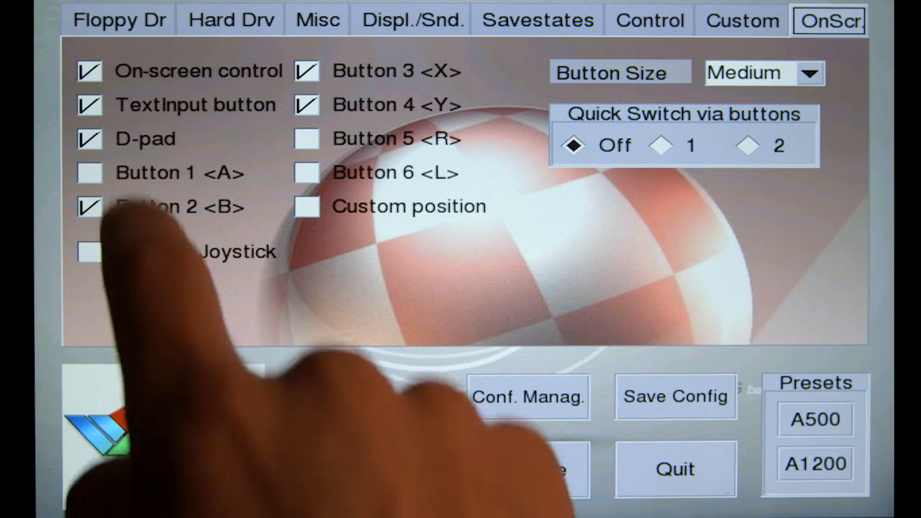
Switch off the on-screen D-pad, leaving text input and buttons 2, 3 and 4 enabled.
{"action": "left_click", "coordinate": [89, 139]}
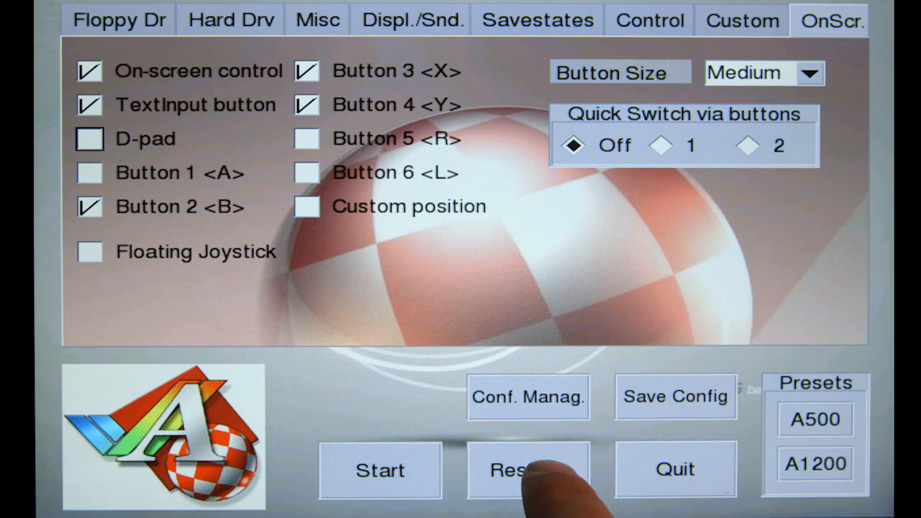